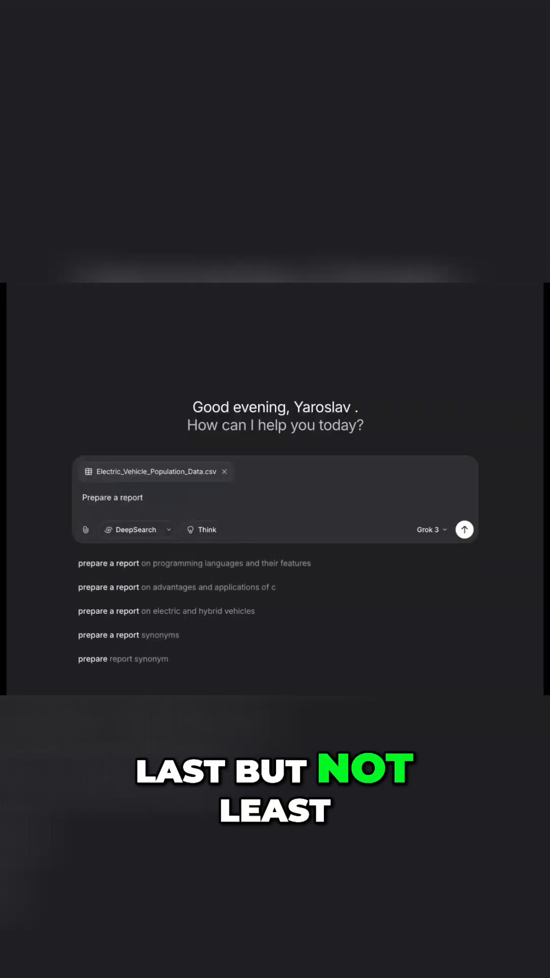
- Submit the 'Prepare a report' prompt with the attached electric vehicle population CSV
click(464, 529)
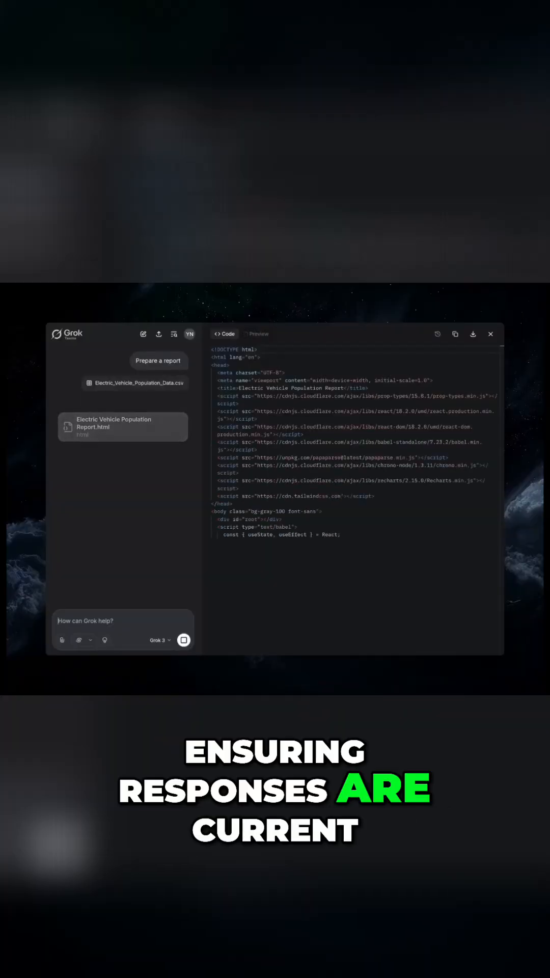
- Preview the report and scroll through the county, manufacturer, model year, type, and range charts
click(256, 334)
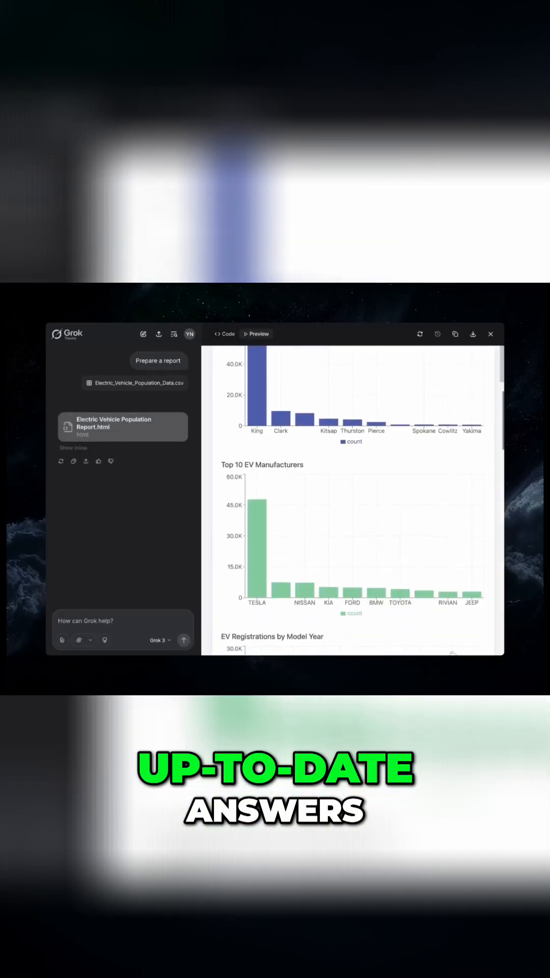
scroll(down, 3)
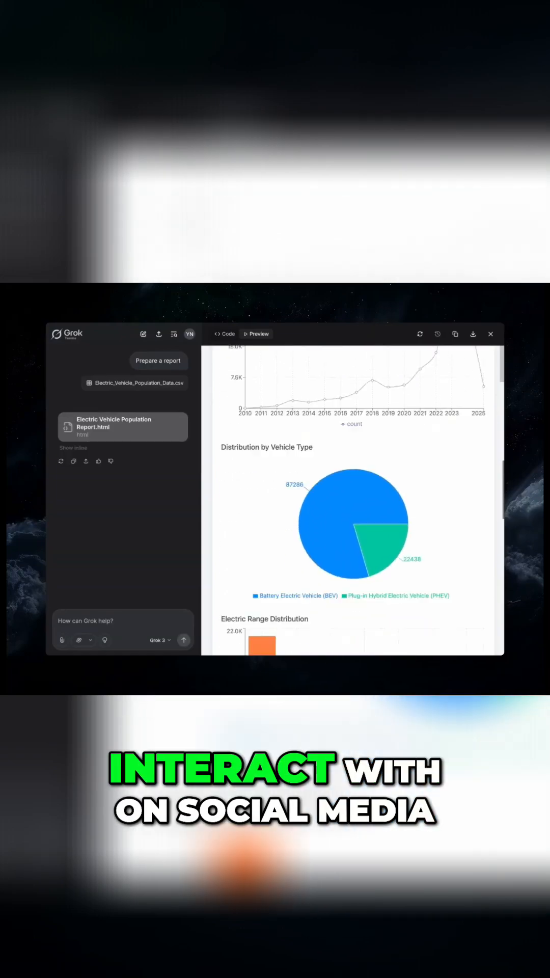
scroll(down, 3)
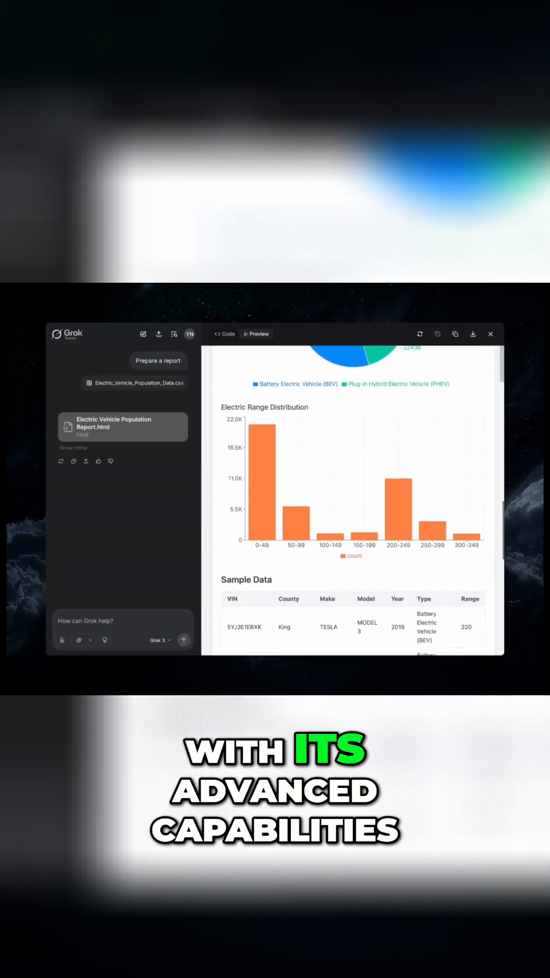